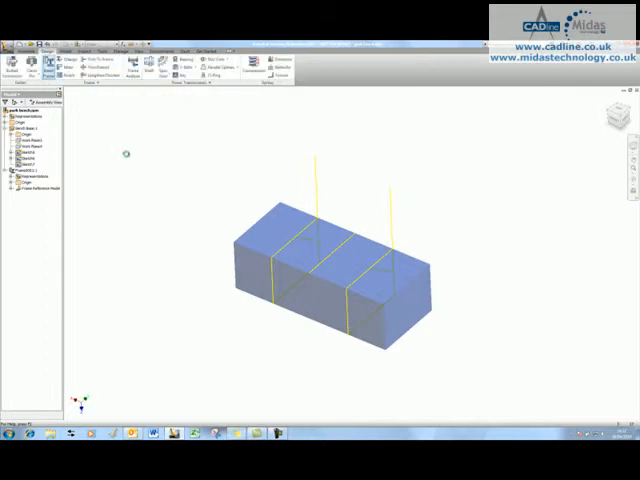
# Start Insert Frame and choose the Wood Sections family for the legs and posts
pyautogui.click(54, 64)
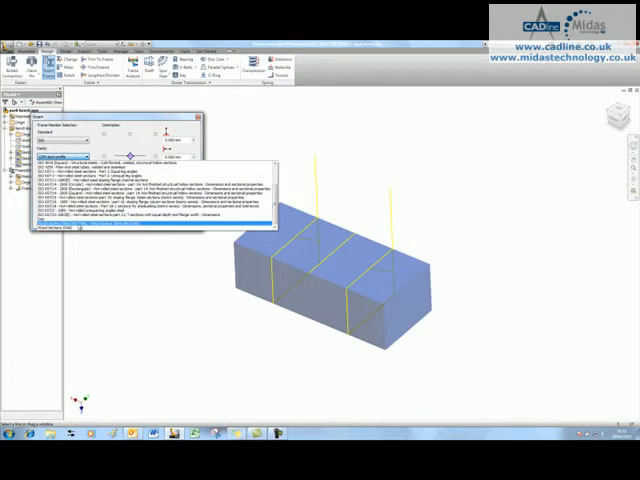
pyautogui.click(90, 157)
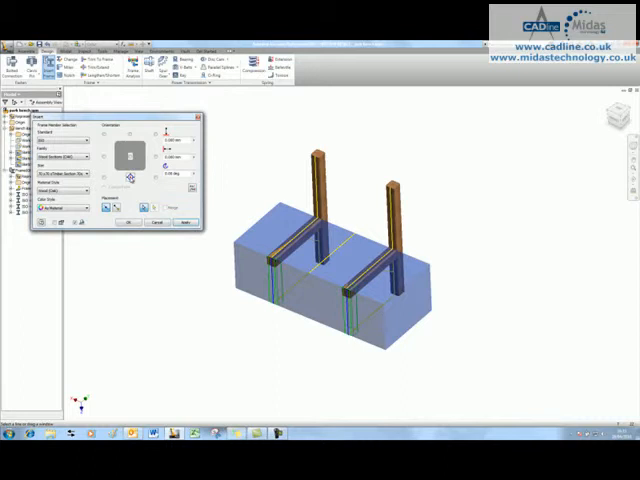
# Place the leg members on the skeleton lines and apply them
pyautogui.click(129, 221)
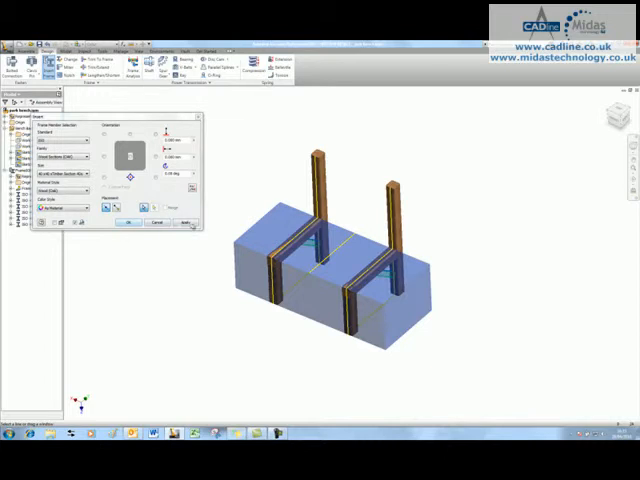
pyautogui.click(128, 222)
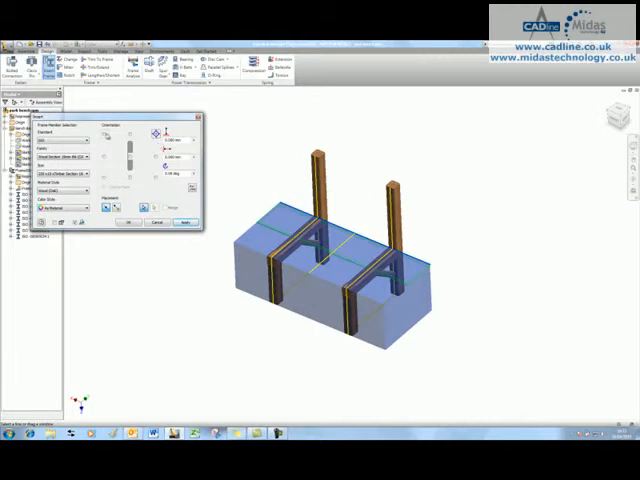
# Add the seat planks and the lower back board along the picked edges
pyautogui.click(129, 222)
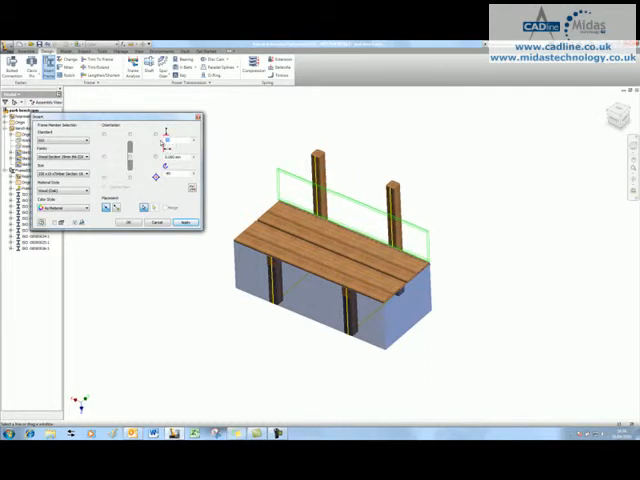
pyautogui.click(128, 221)
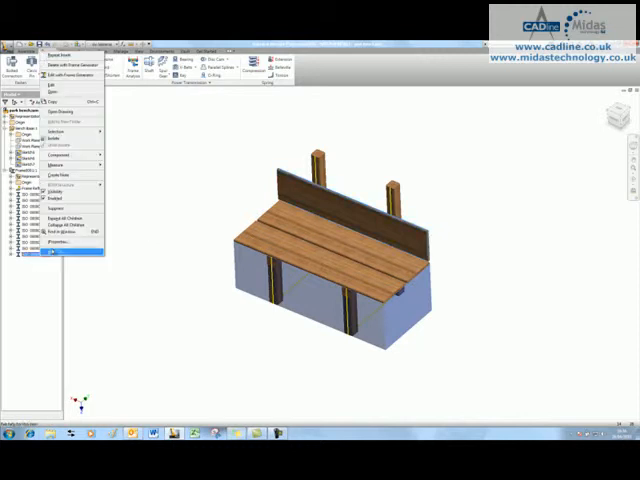
# Reopen Insert Frame from the browser for another back board
pyautogui.click(55, 248)
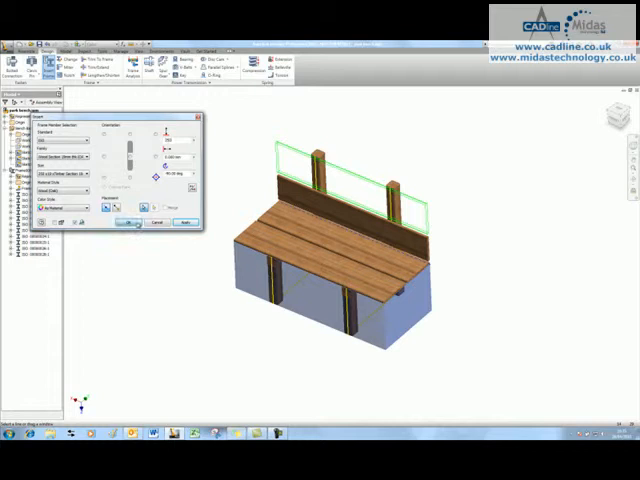
# Confirm the upper back board between the rear posts
pyautogui.click(130, 222)
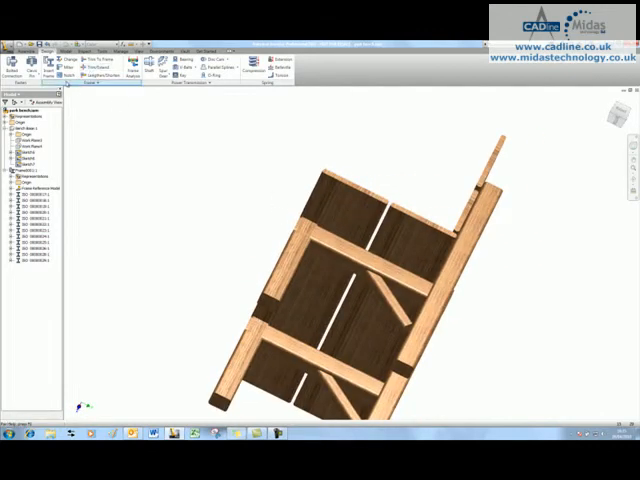
# Mitre the frame corner members
pyautogui.click(82, 64)
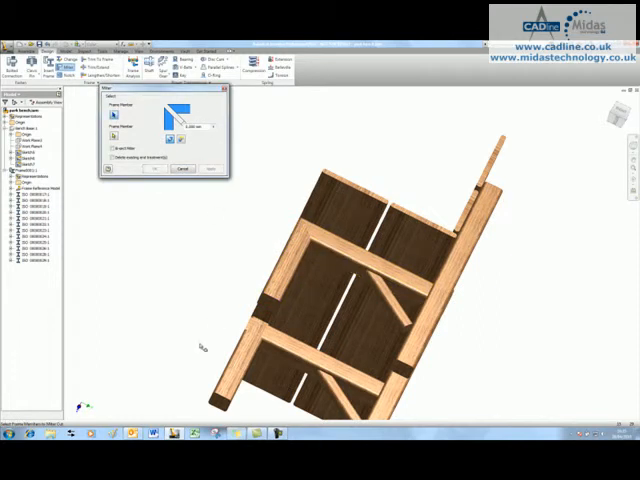
pyautogui.click(210, 168)
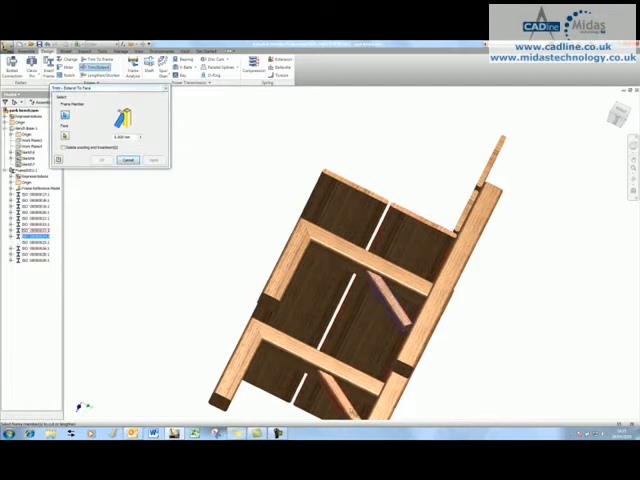
# Trim the diagonal brace to the leg face with Trim/Extend to Face
pyautogui.click(30, 231)
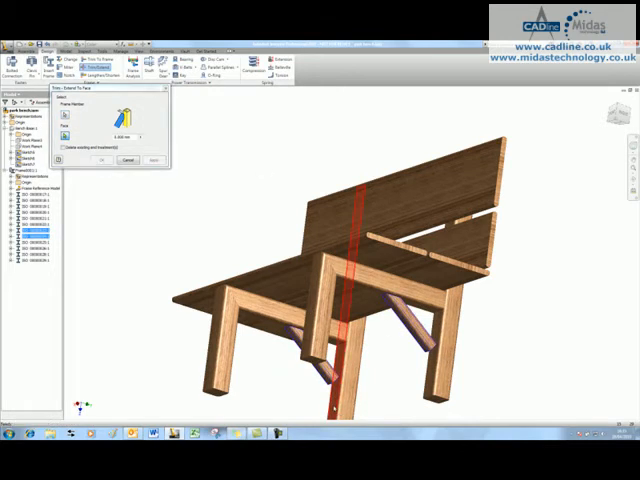
pyautogui.click(150, 160)
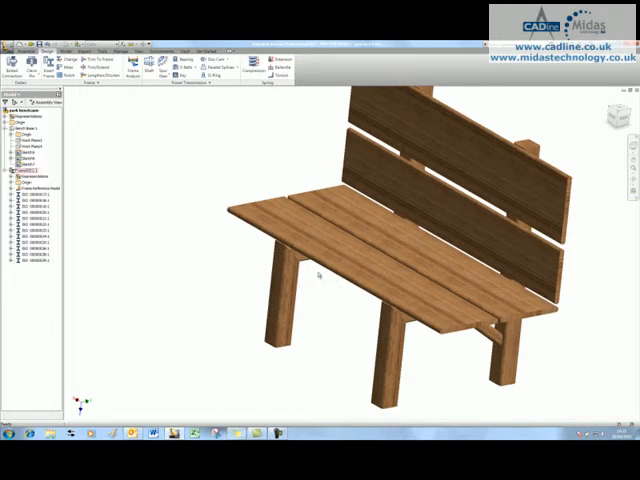
pyautogui.moveTo(318, 277); pyautogui.dragTo(330, 302)
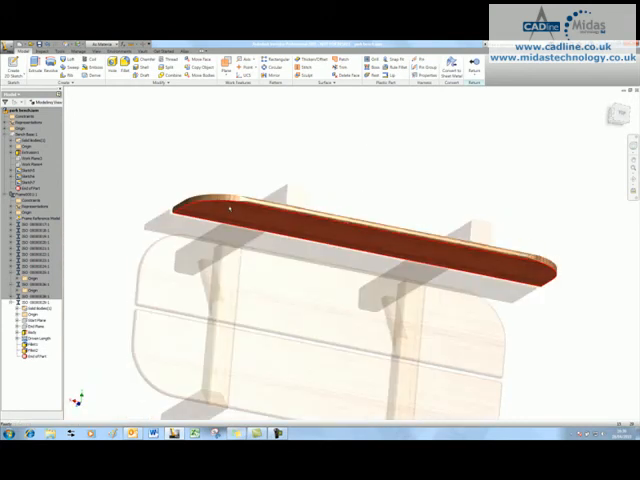
# Begin an edge fillet on the top back board's long edge
pyautogui.click(232, 200)
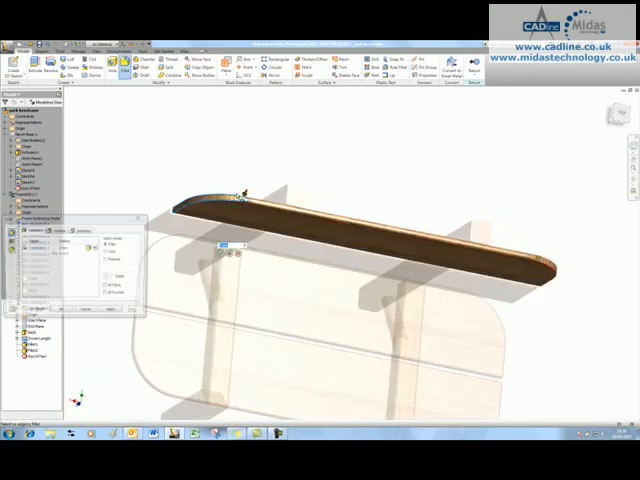